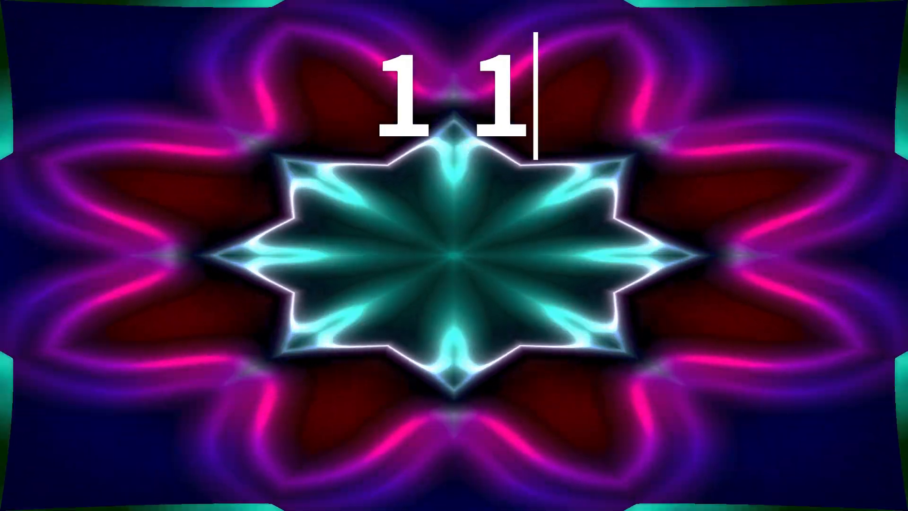
{"action": "type", "text": "35809"}
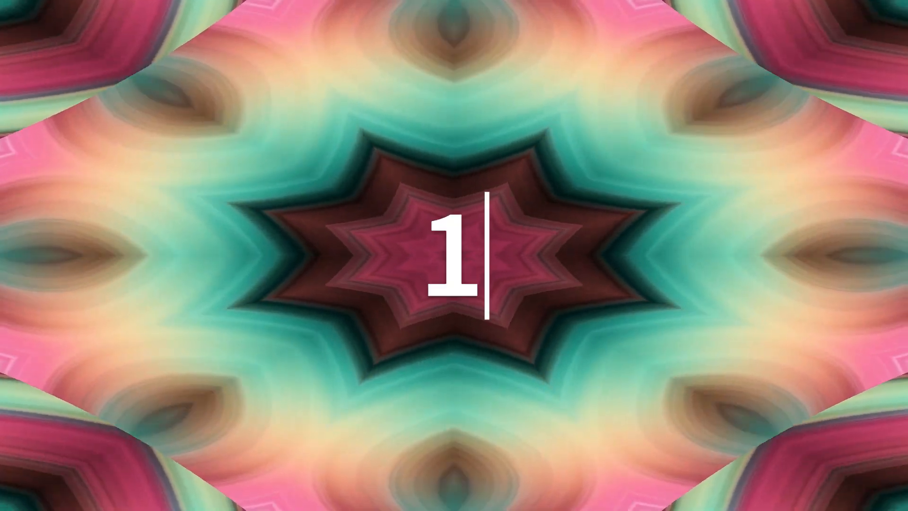
{"action": "type", "text": "135809..."}
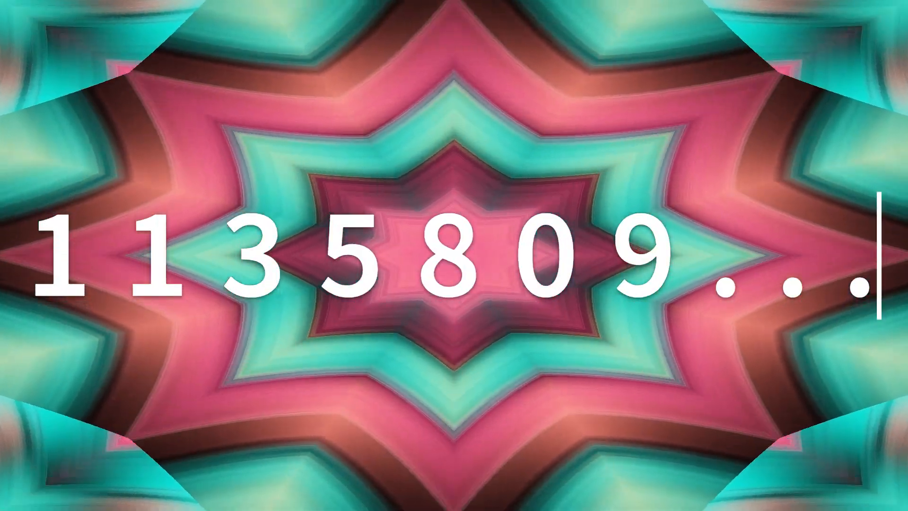